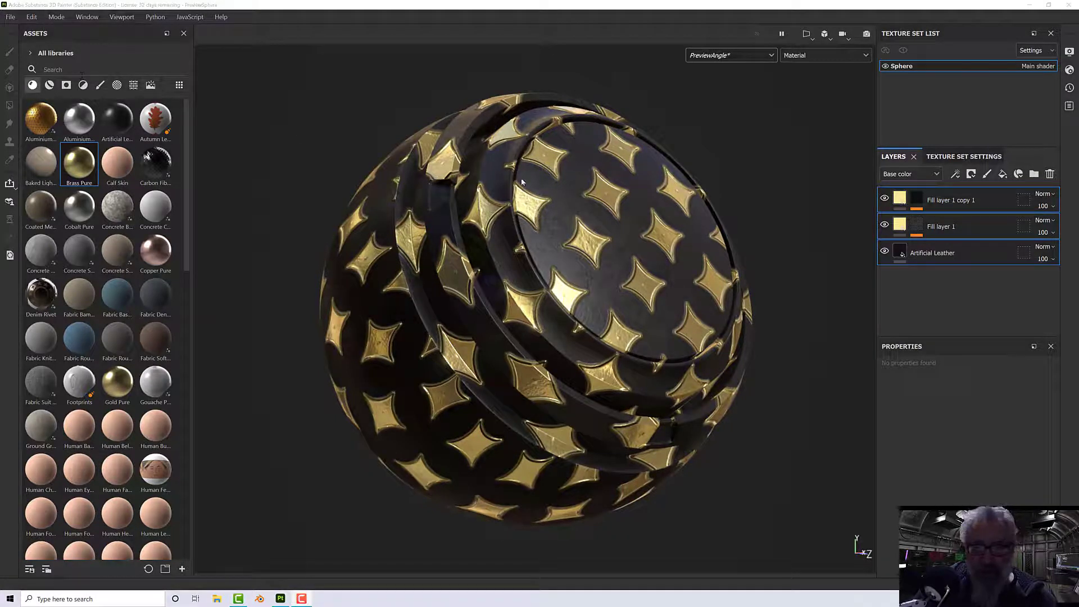
Reopen the PreviewSphere project and discard unsaved changes so no layers remain.
left_click(10, 16)
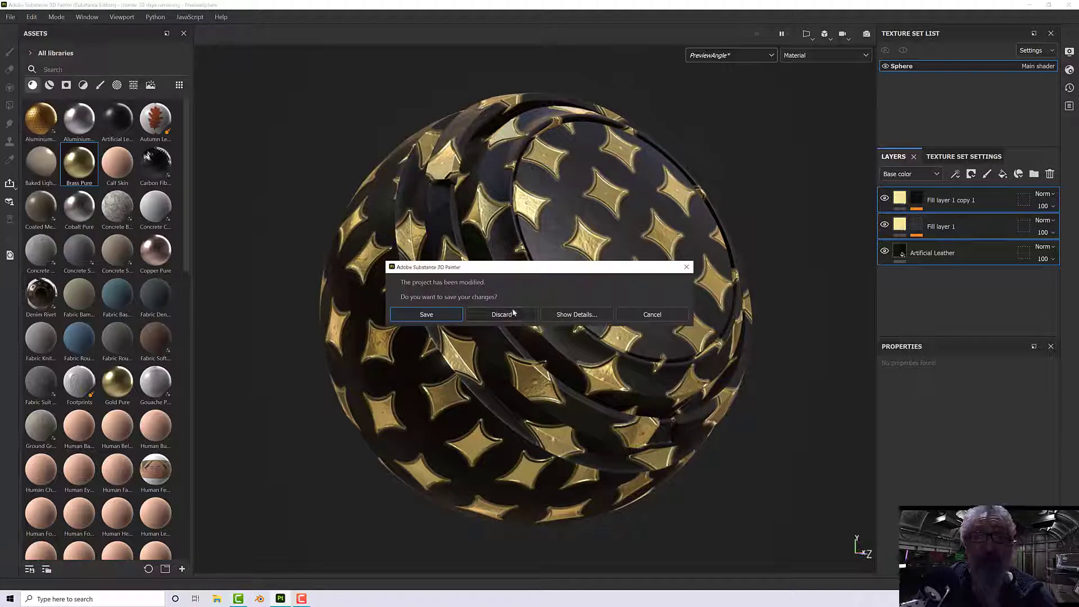
left_click(502, 314)
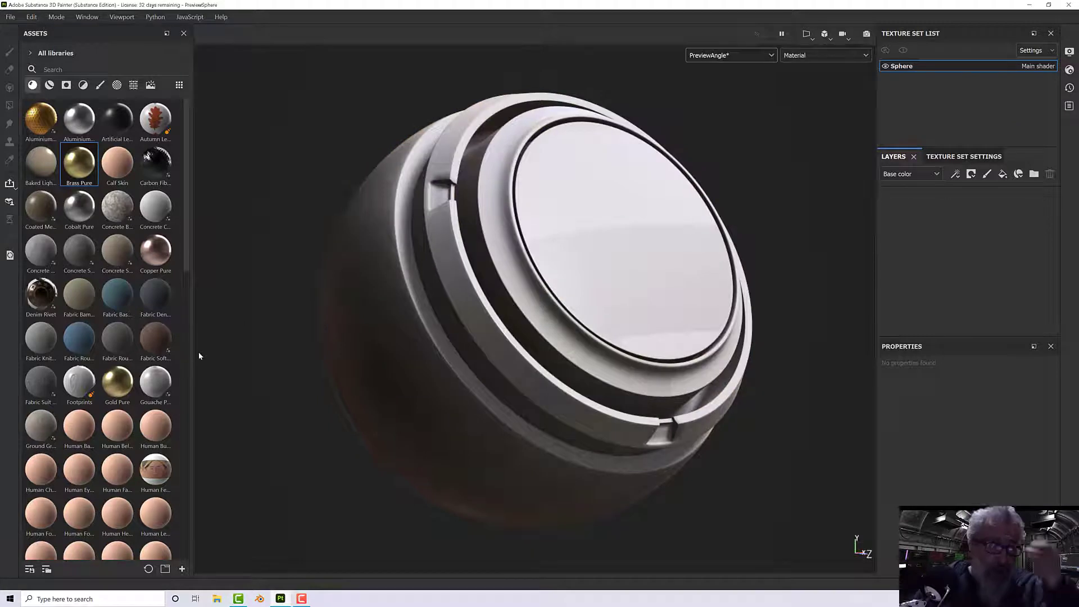
Add an Artificial Leather base and give the fill layer above it a black mask.
left_click(117, 117)
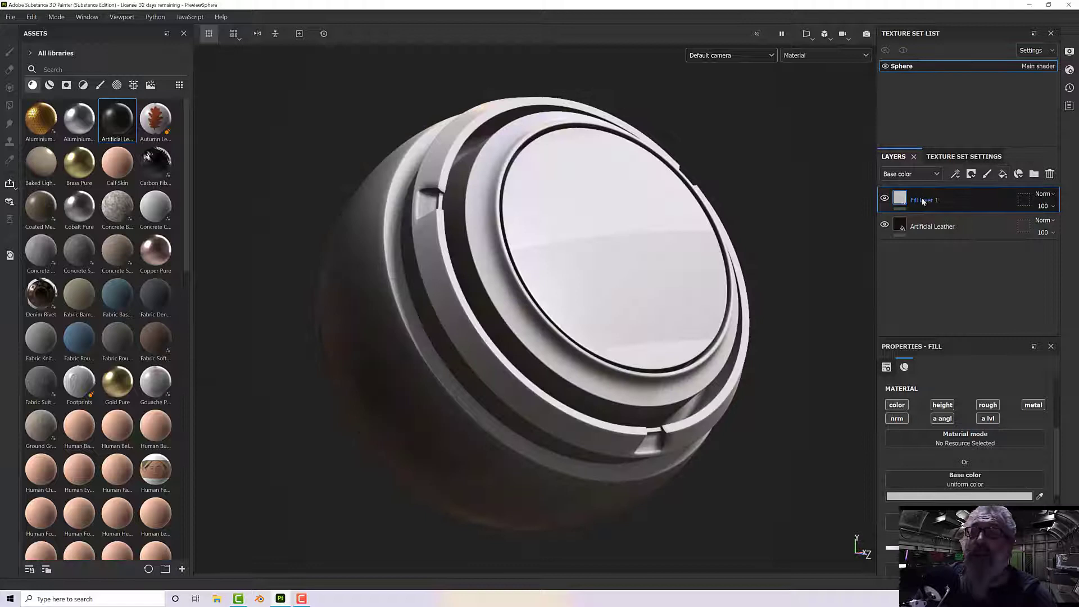
right_click(926, 199)
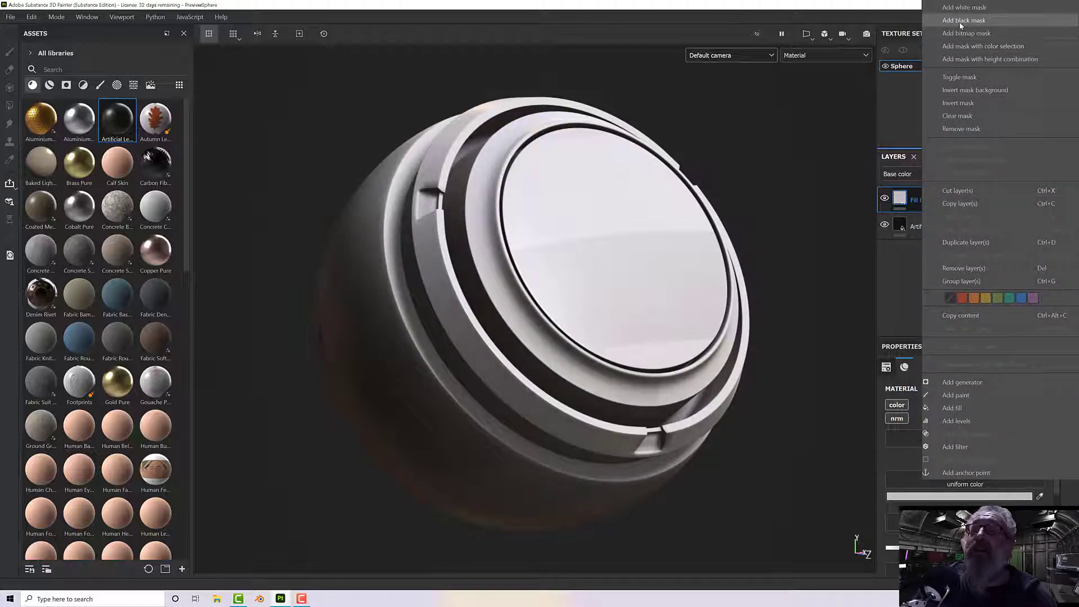
left_click(963, 20)
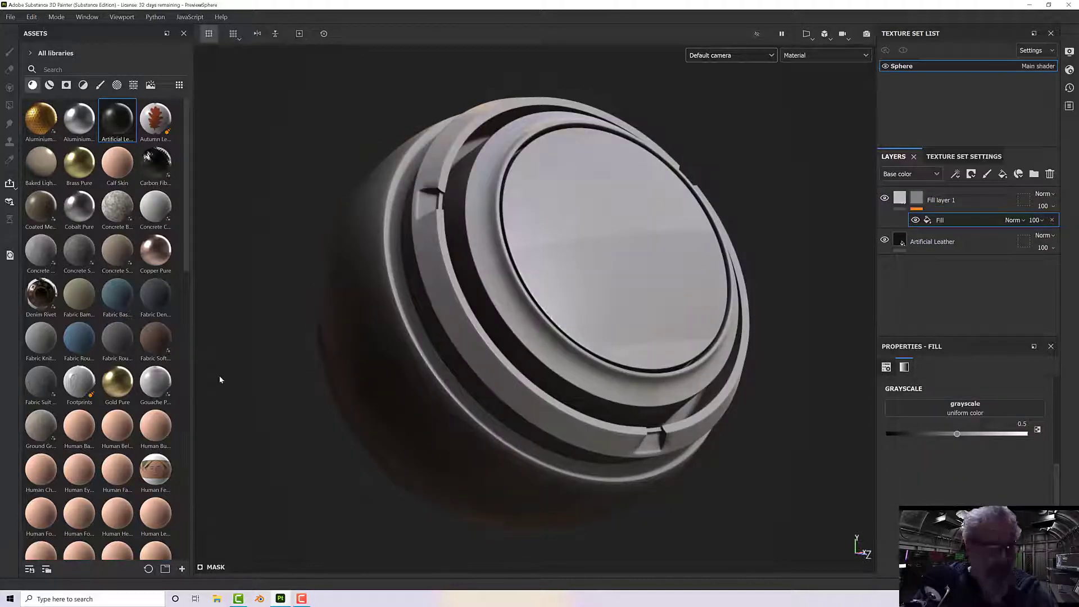
left_click(133, 85)
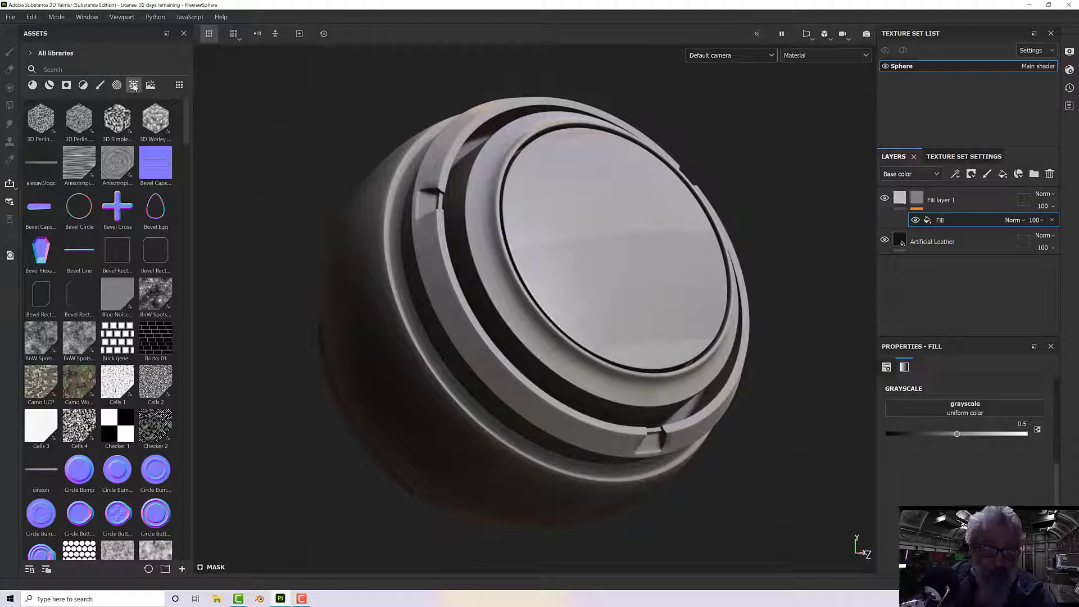
Mask the fill layer with Fabric Medieval Flower, tiling it at UV Scale about 5.
scroll("down", 3)
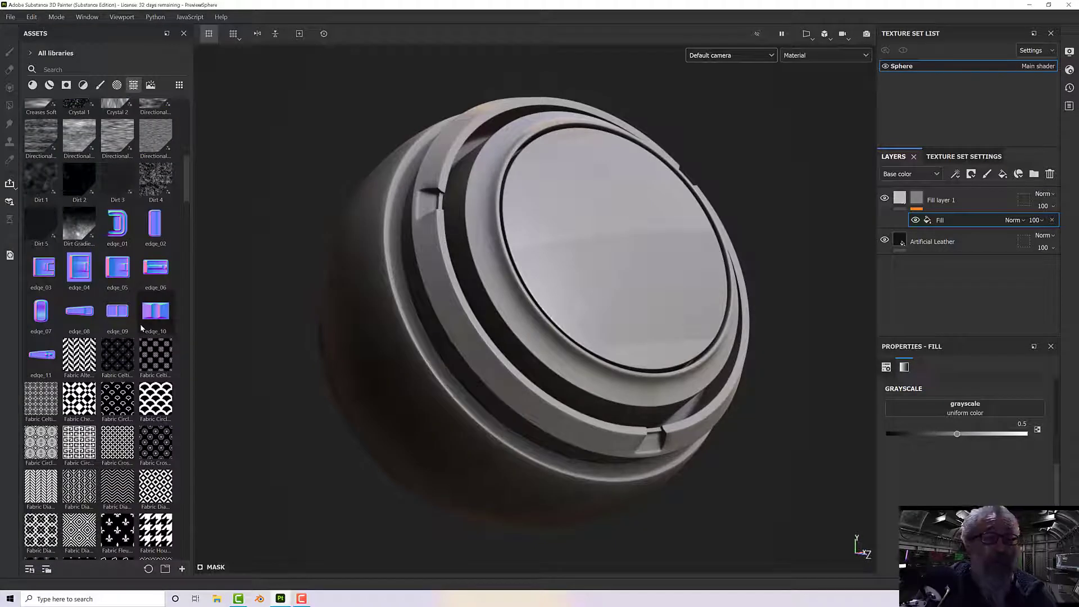
scroll("down", 3)
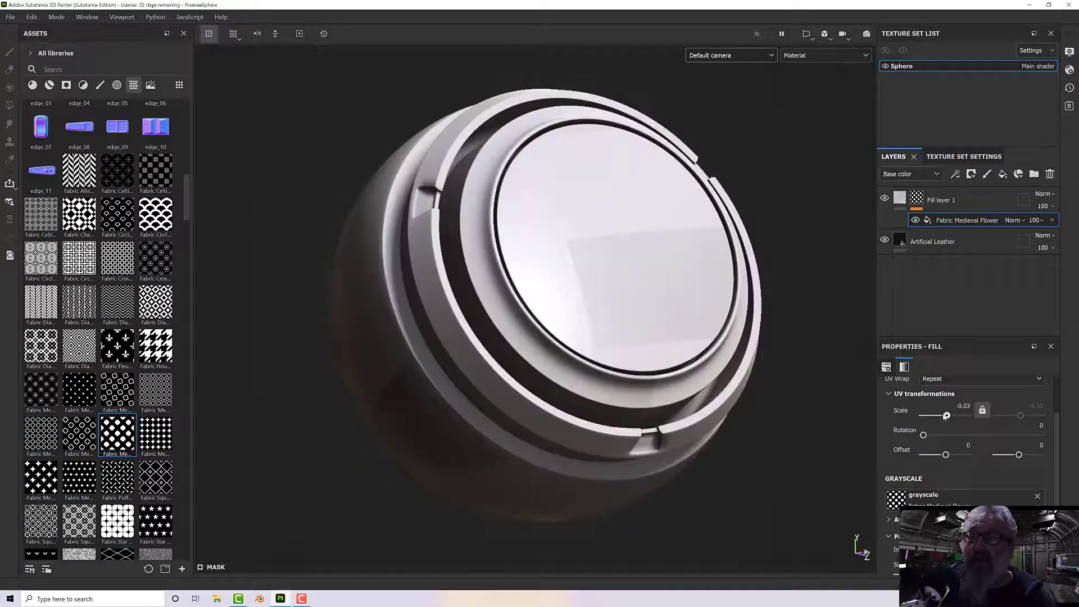
left_click_drag(947, 416, 948, 416)
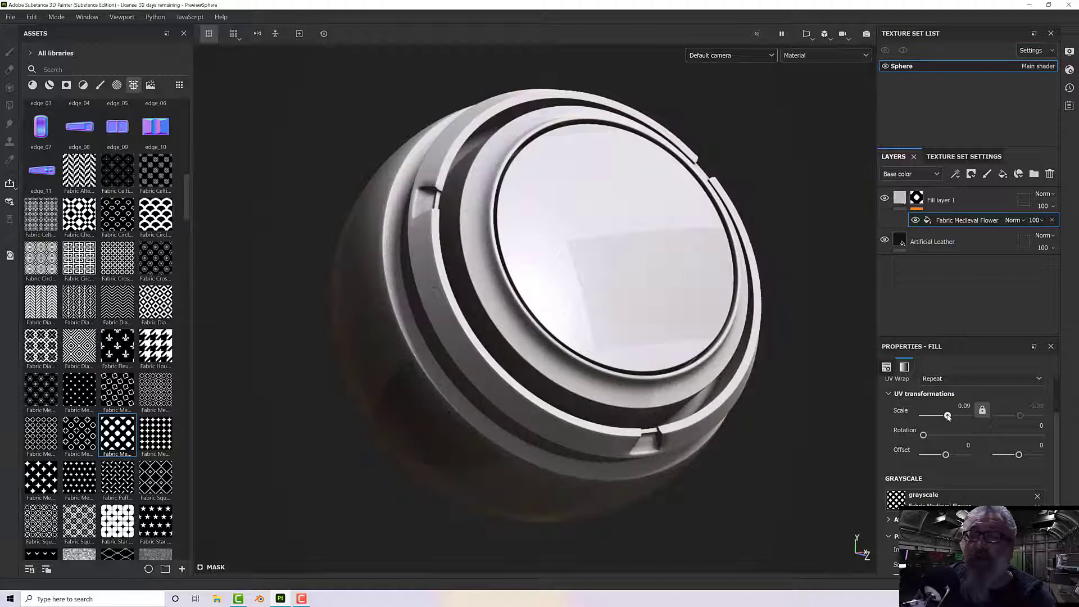
left_click_drag(948, 415, 956, 415)
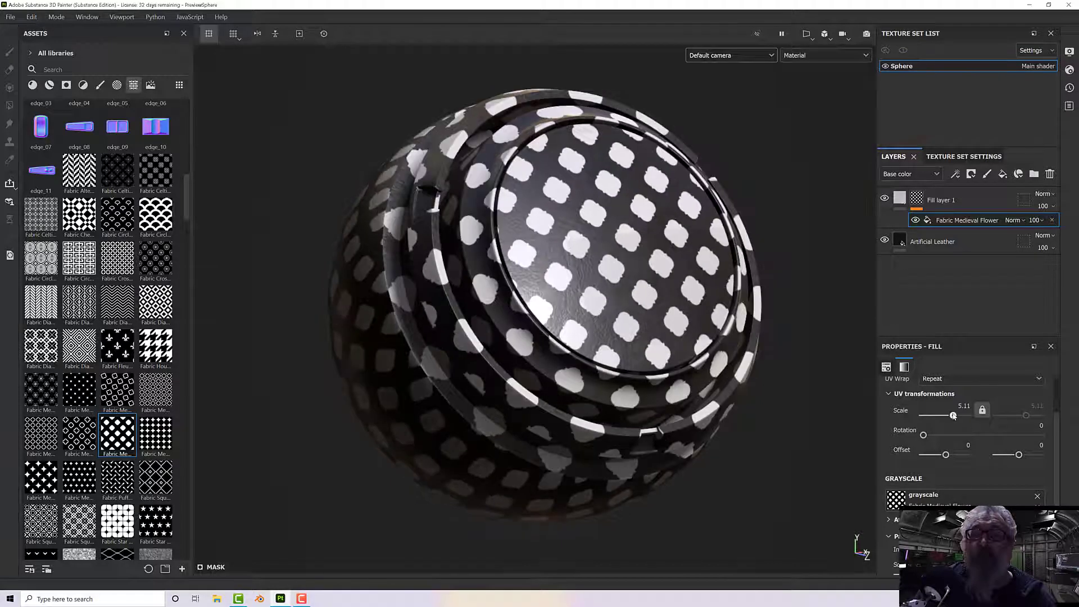
left_click_drag(954, 414, 935, 415)
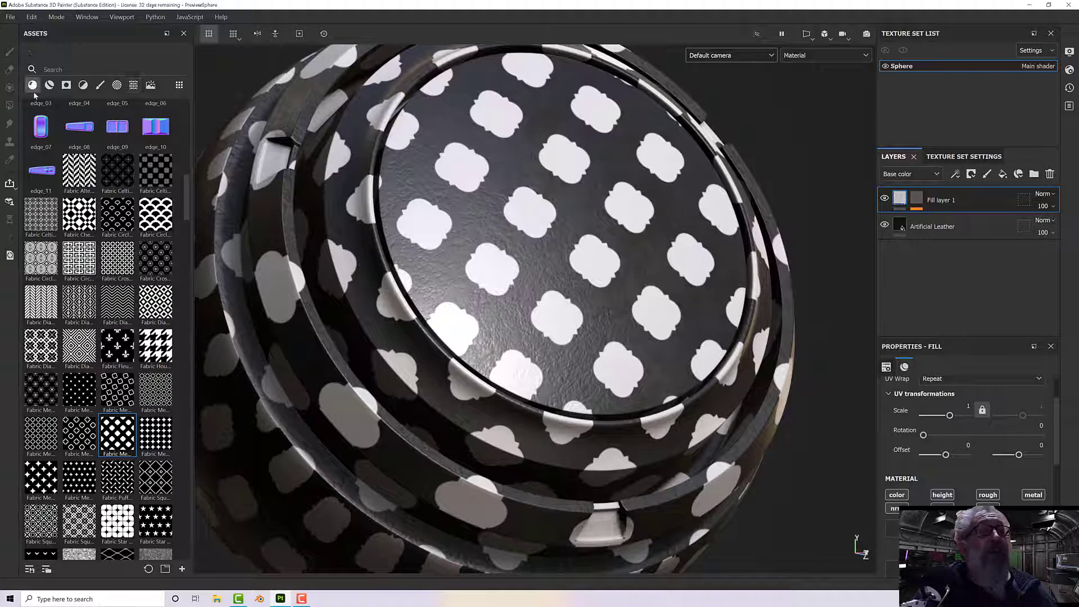
Scroll the Materials assets to find the glossy blue plastic for Fill layer 1.
scroll("down", 3)
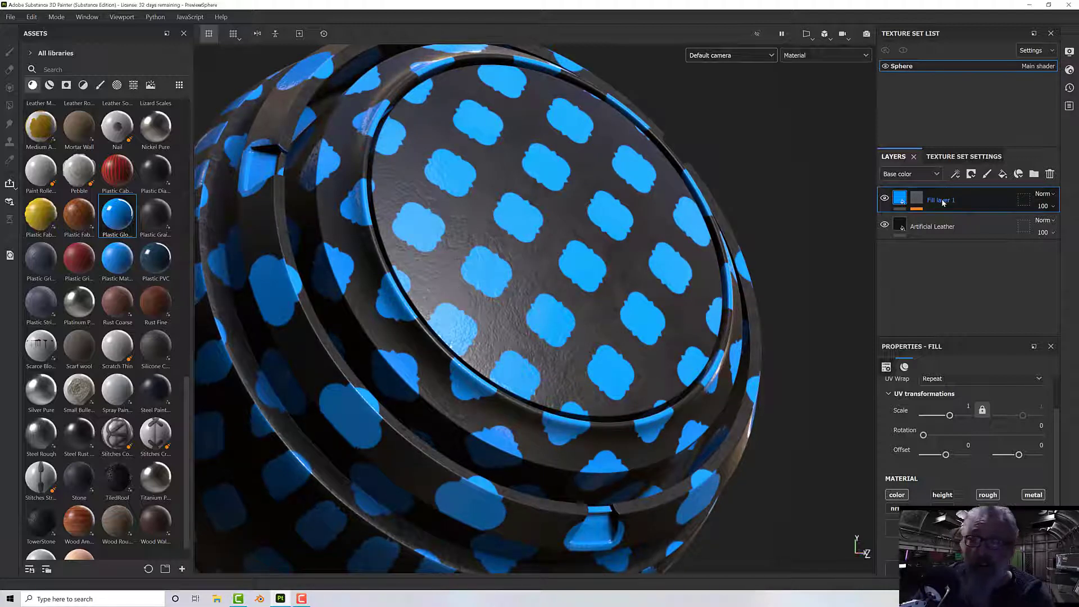
Duplicate the blue pattern fill layer and add a filter to the copy's mask.
right_click(939, 199)
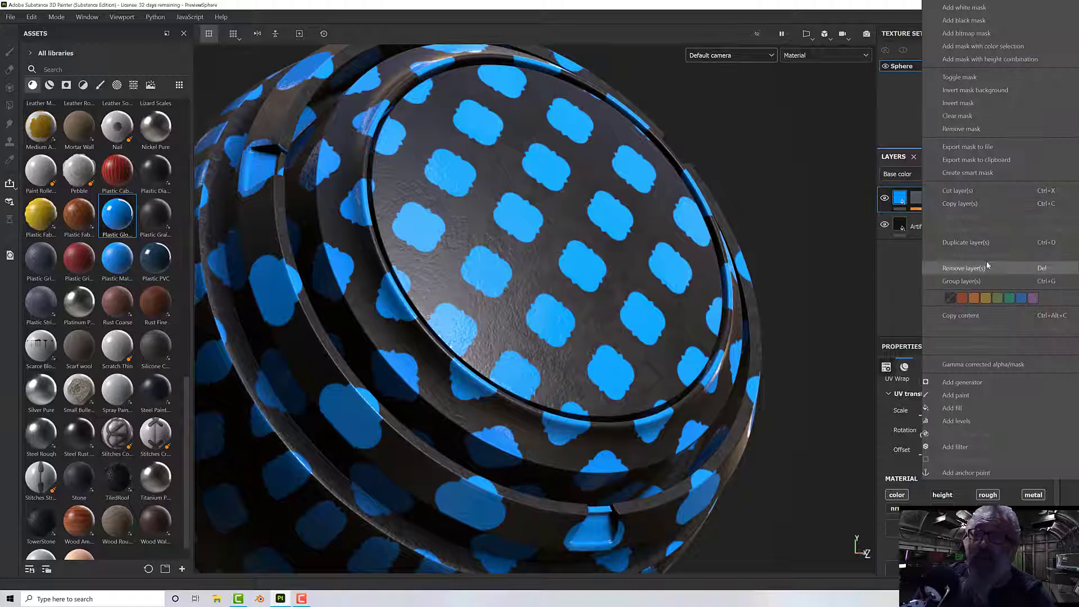
left_click(965, 242)
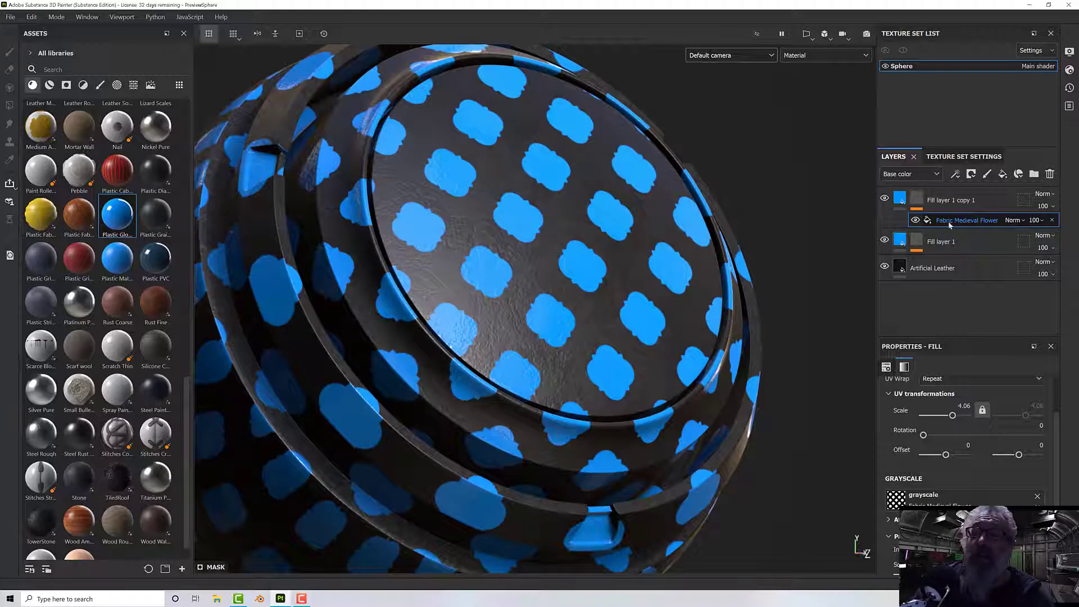
right_click(967, 220)
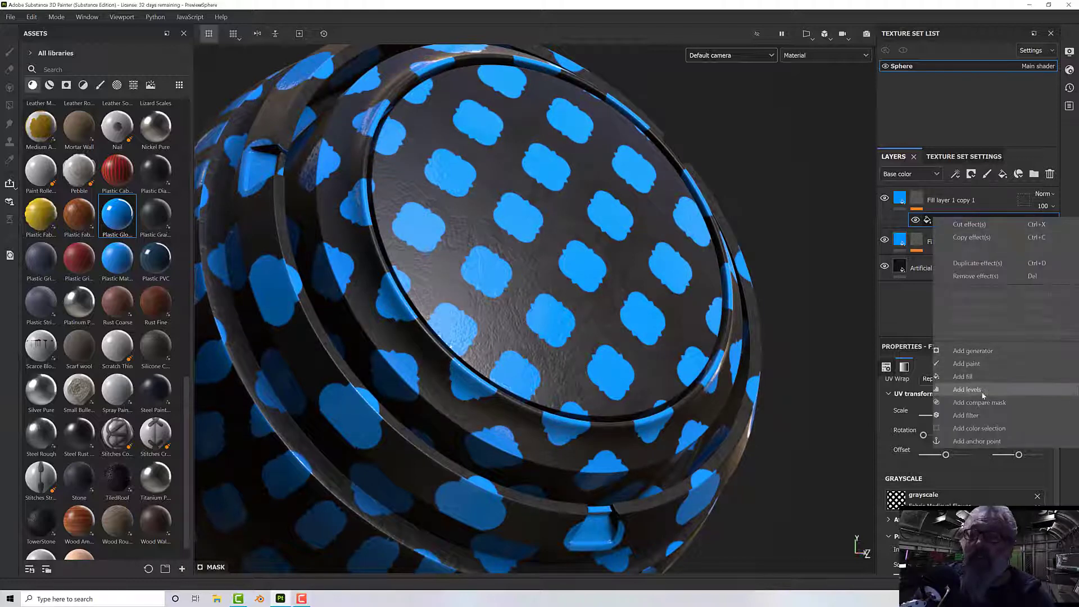
left_click(966, 415)
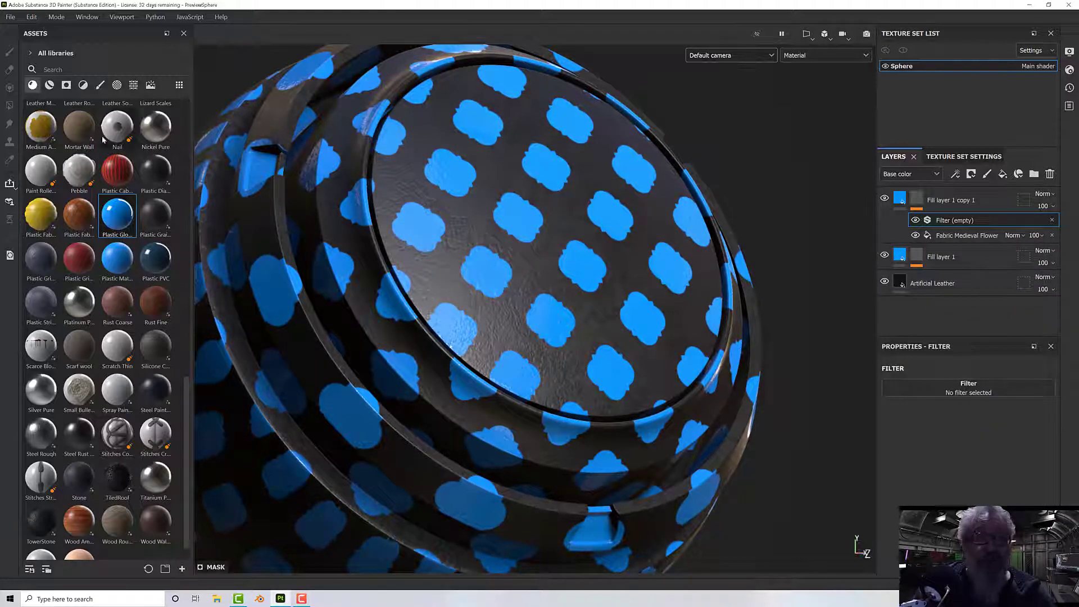
Apply the Mask Outline filter from the Filters assets to the copy's mask.
left_click(83, 85)
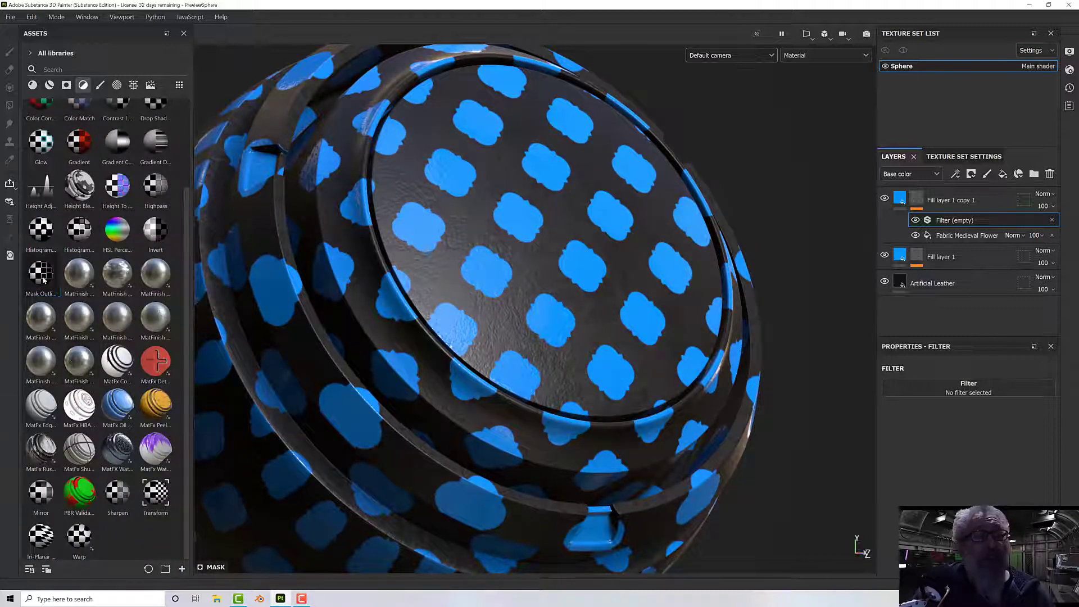
left_click(41, 270)
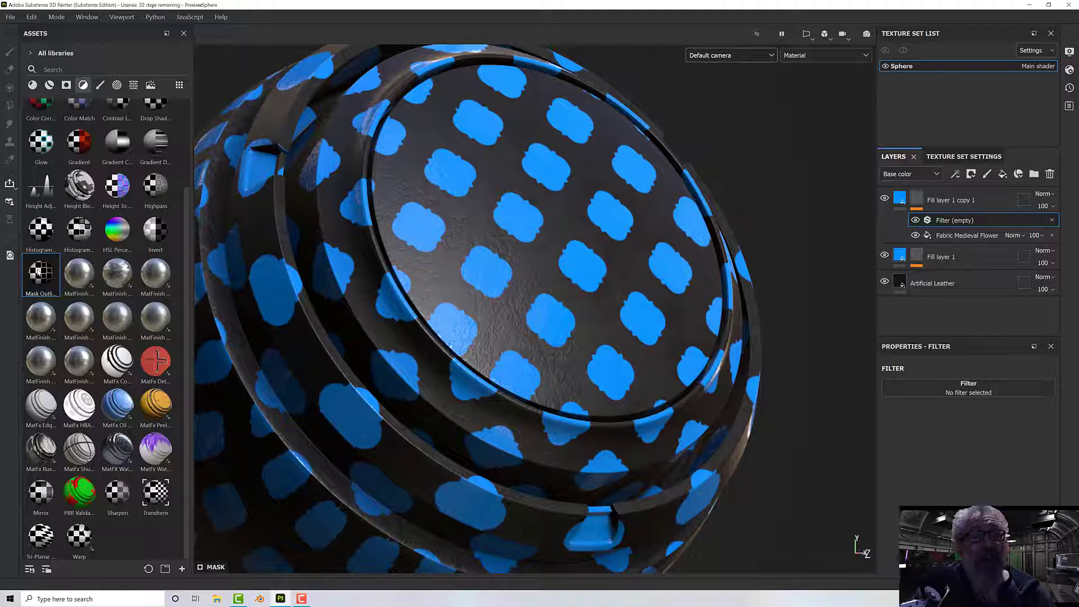
double_click(40, 273)
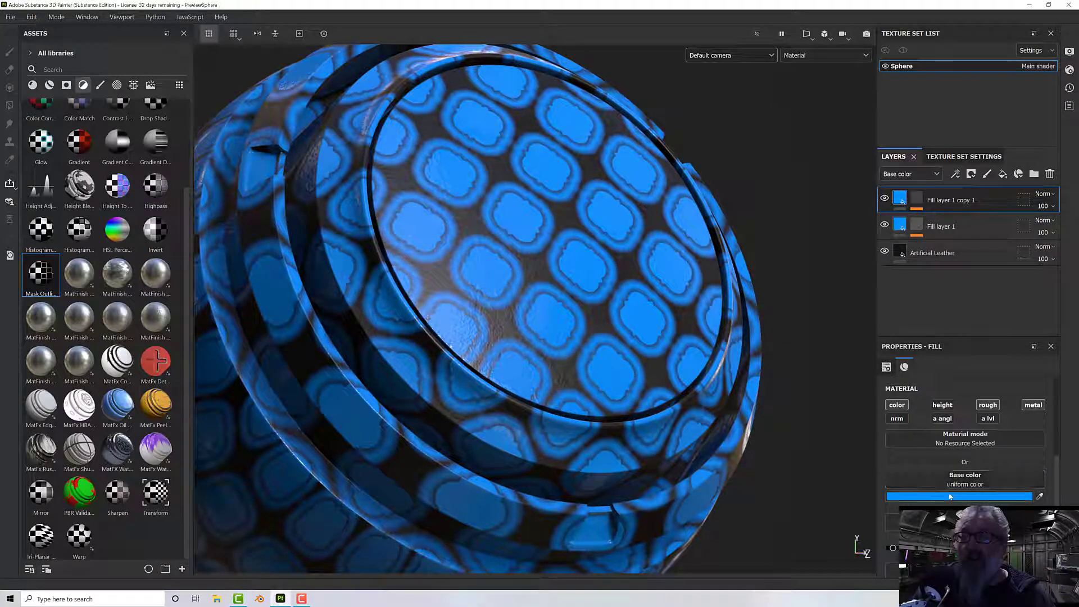
Shift Fill layer 1 copy 1's base colour hue to red.
left_click(963, 497)
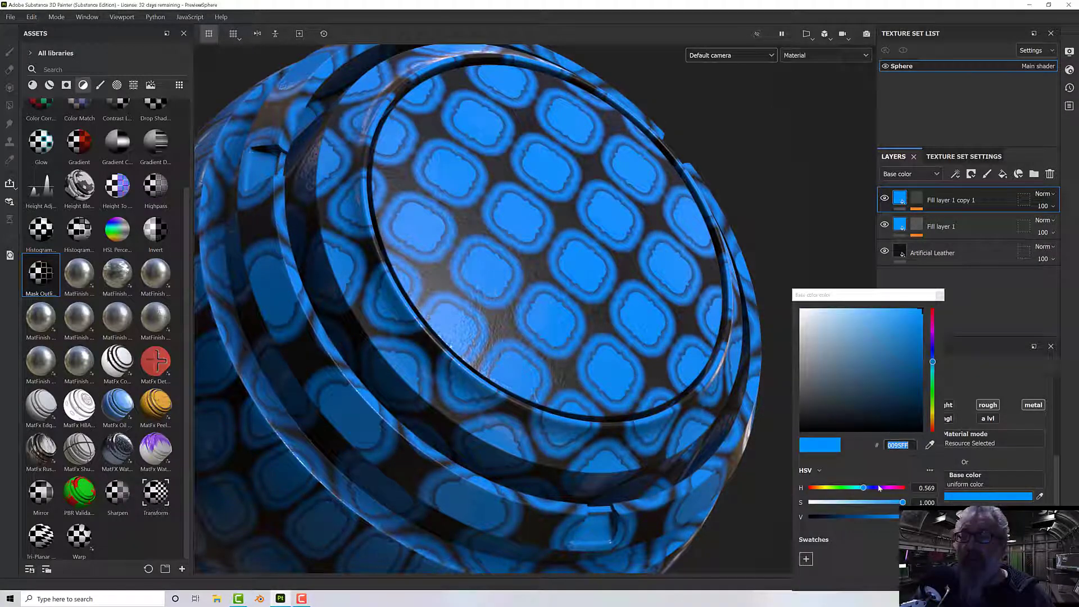
left_click_drag(863, 487, 908, 487)
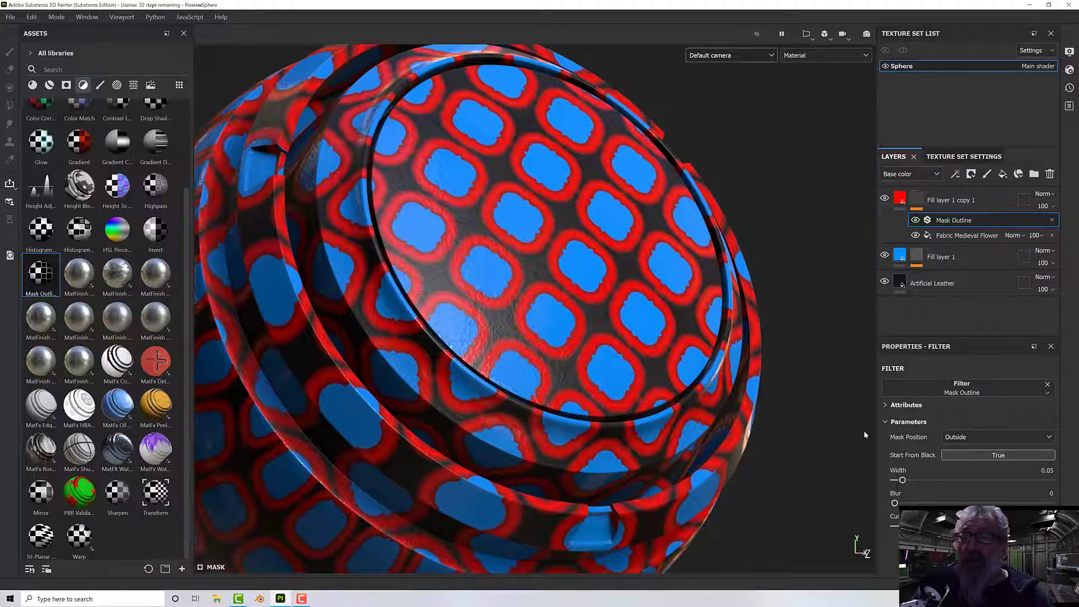
Try Inside and Both mask positions, keep Outside, and narrow the outline width.
left_click(995, 436)
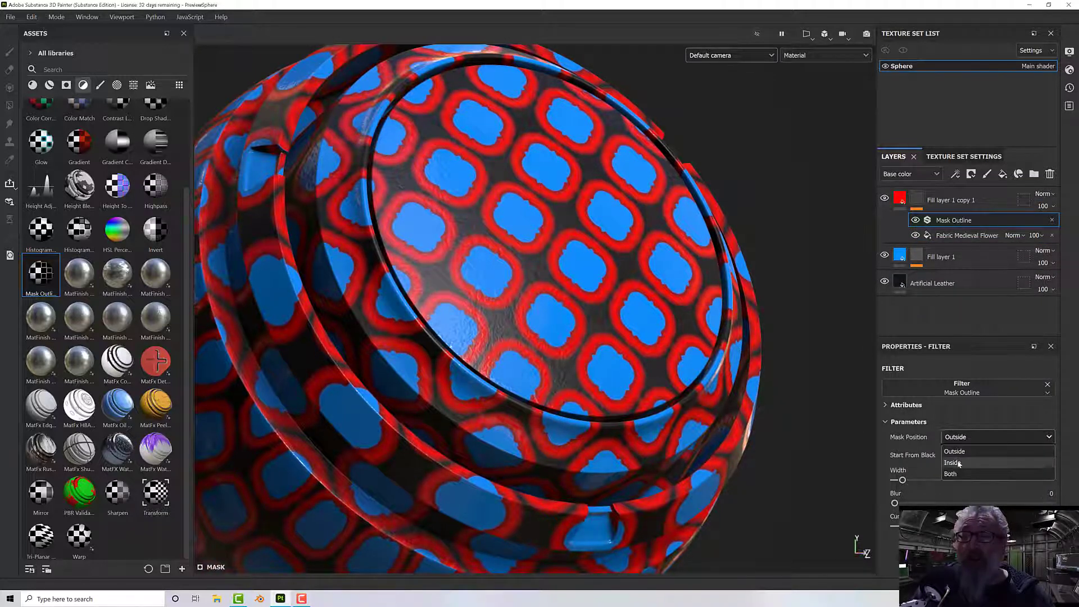
left_click(953, 463)
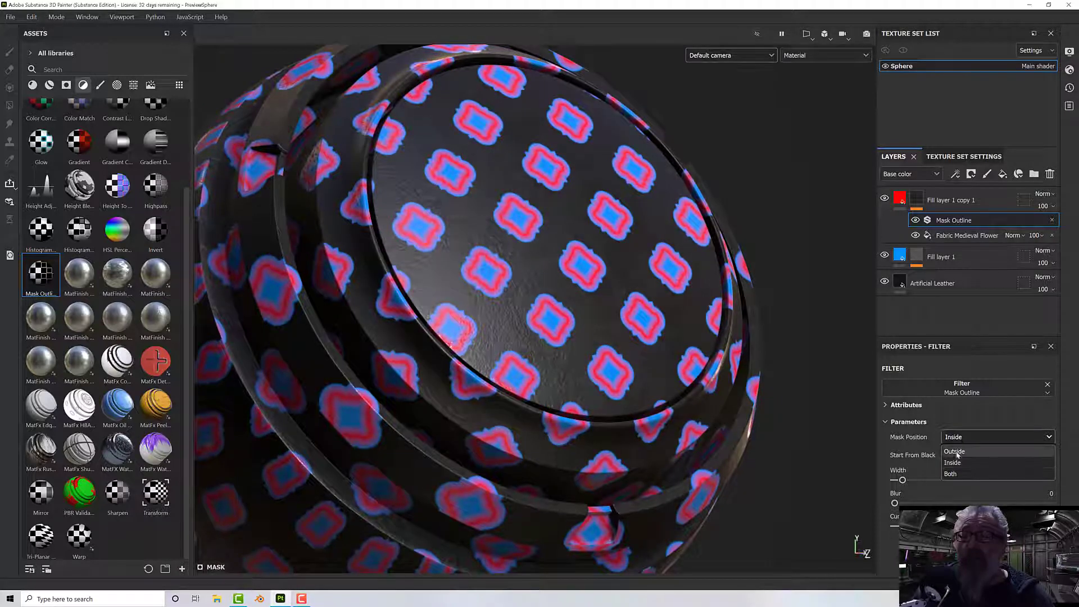
left_click(951, 473)
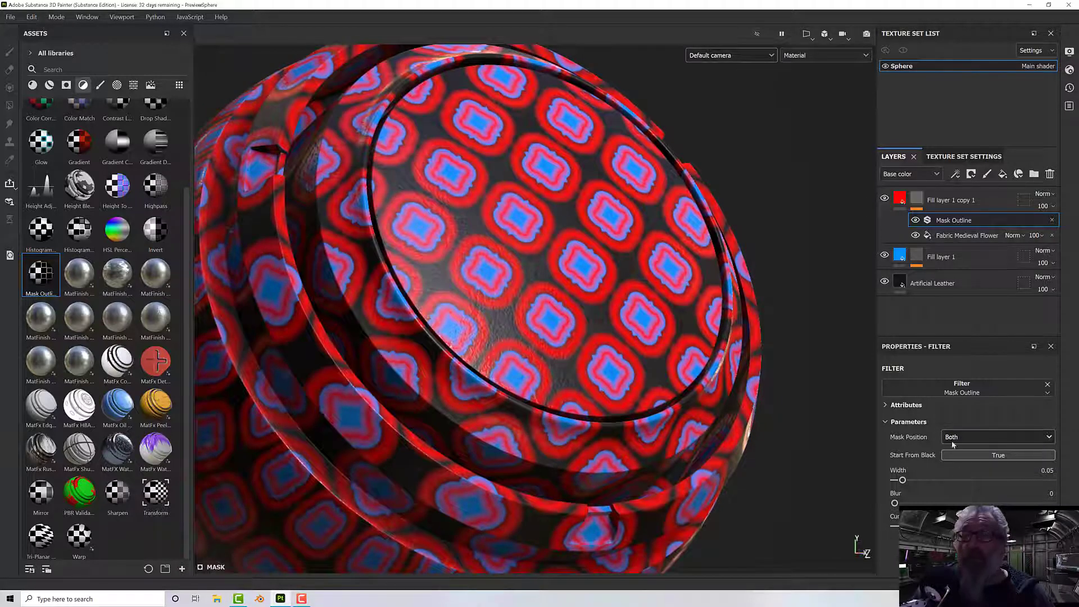
left_click(996, 436)
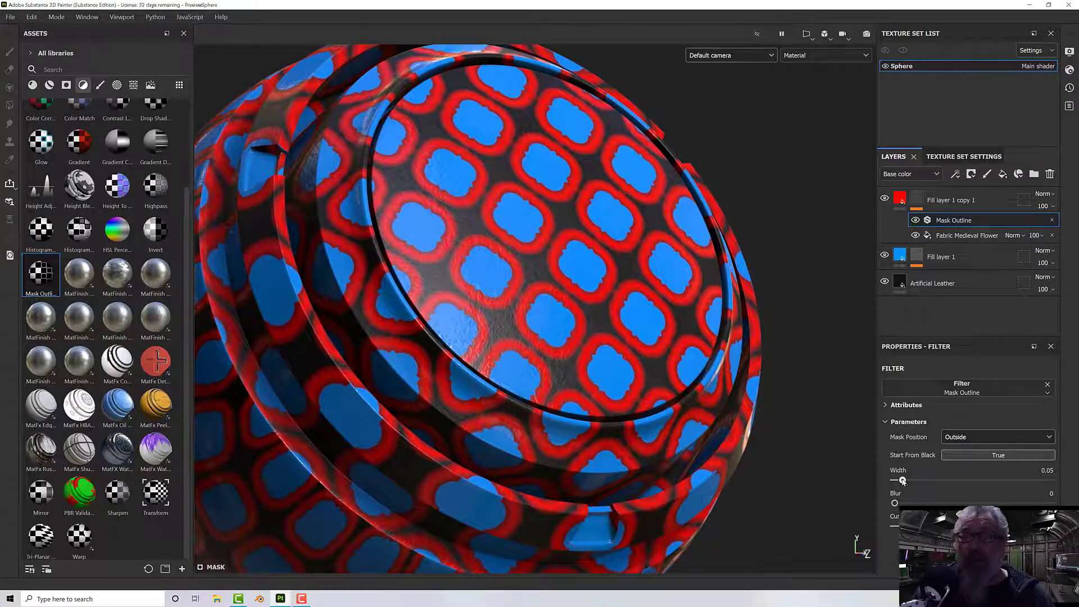
left_click_drag(902, 480, 907, 481)
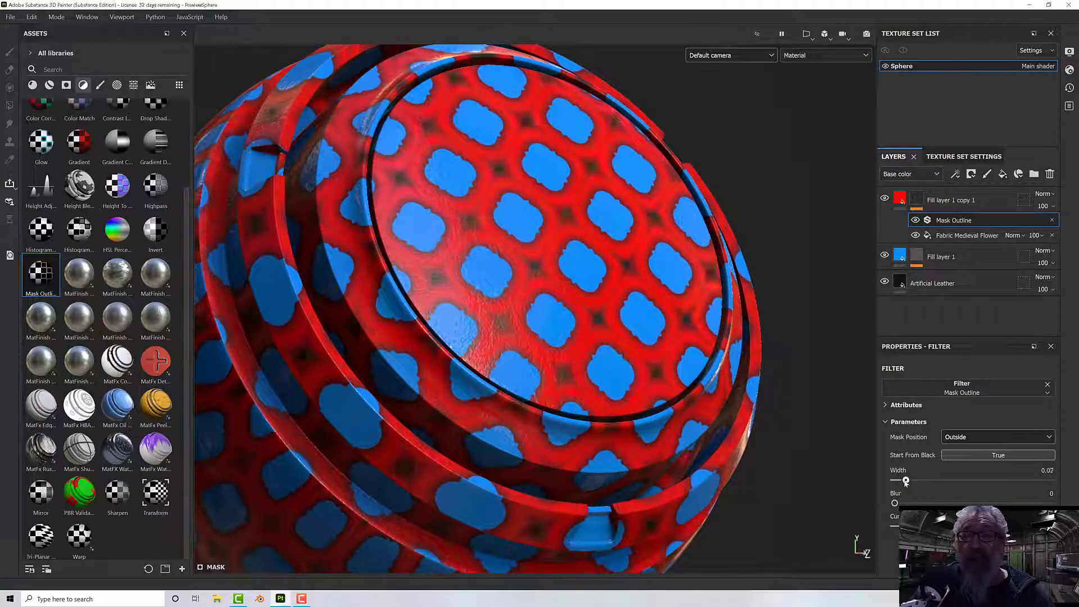
left_click_drag(906, 480, 898, 479)
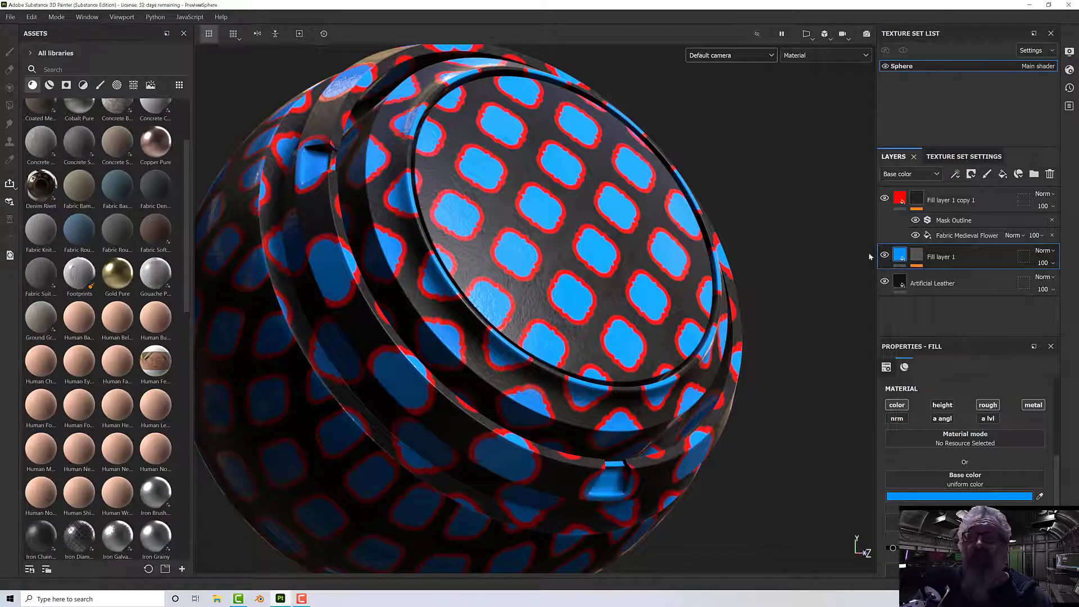
Apply Gold Pure to Fill layer 1 and Silver Pure to Fill layer 1 copy 1.
left_click(116, 265)
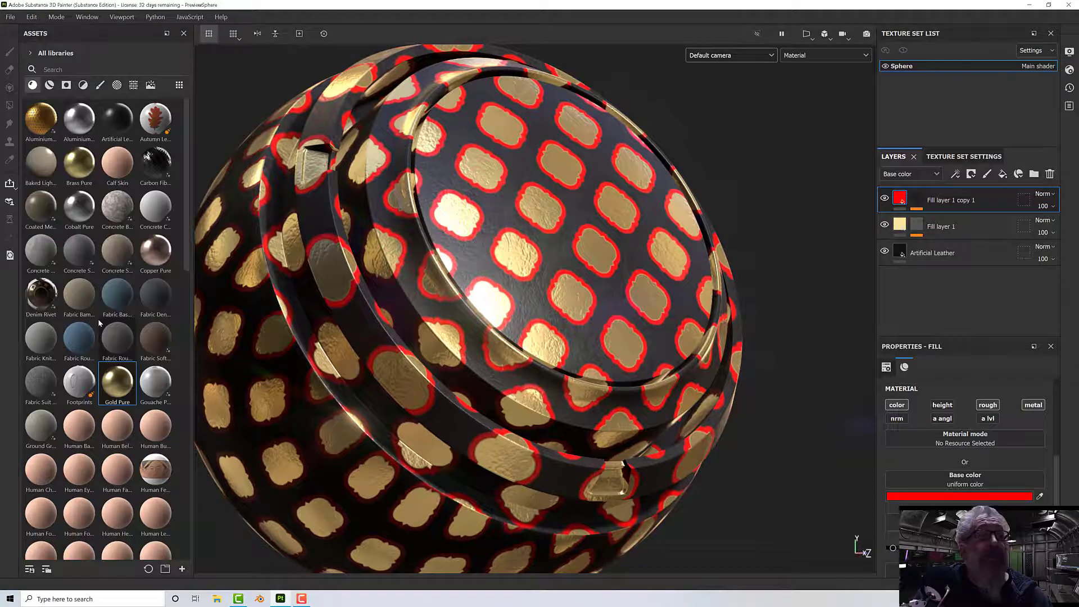
scroll("down", 3)
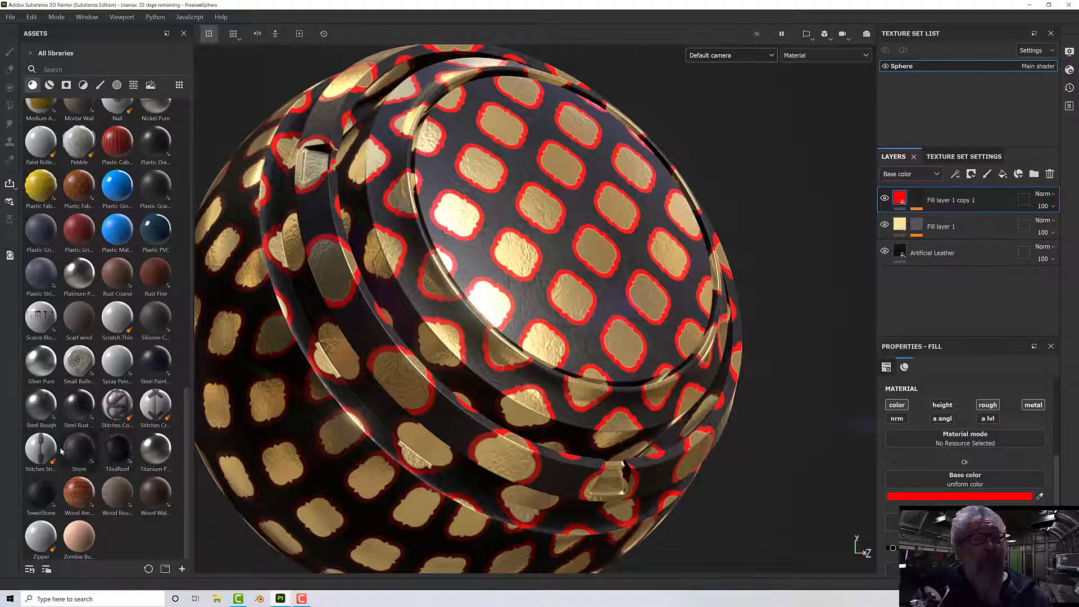
left_click(41, 359)
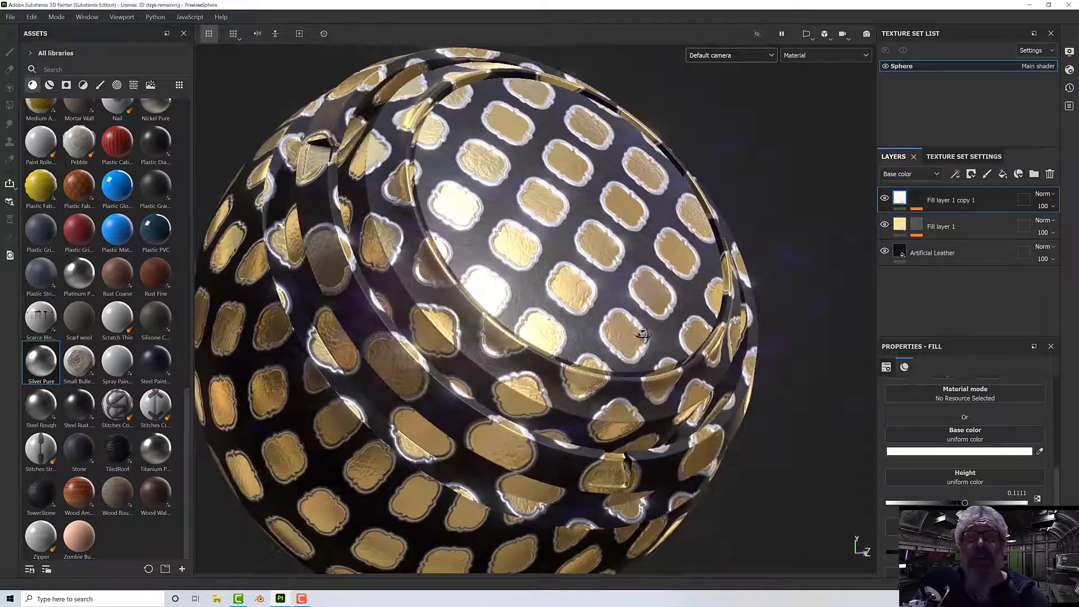
Orbit the sphere, then switch the viewport to the PreviewAngle camera.
left_click_drag(644, 333, 647, 423)
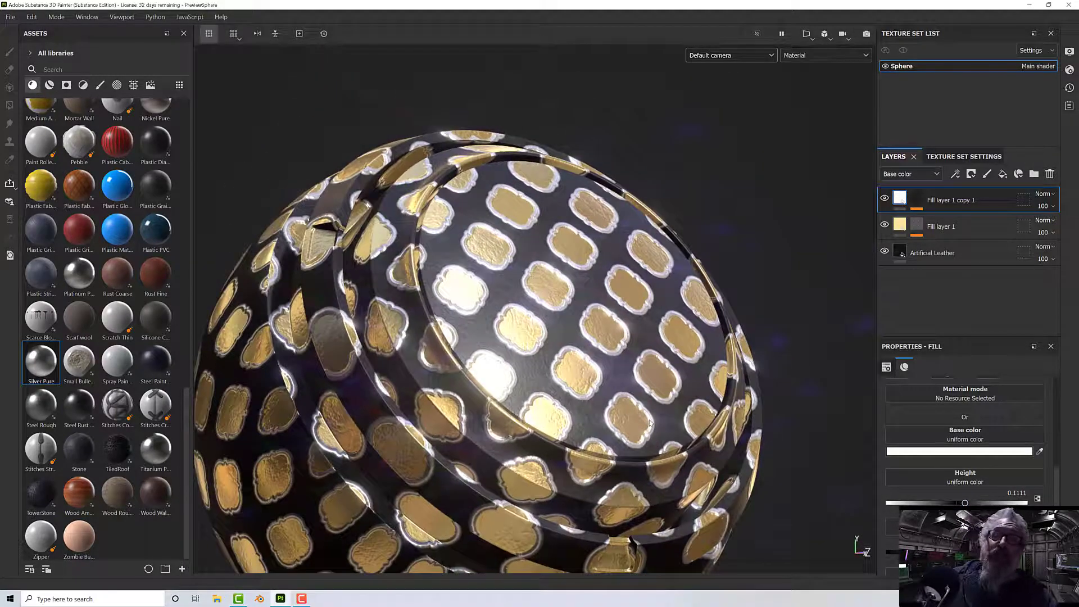
left_click_drag(651, 423, 595, 299)
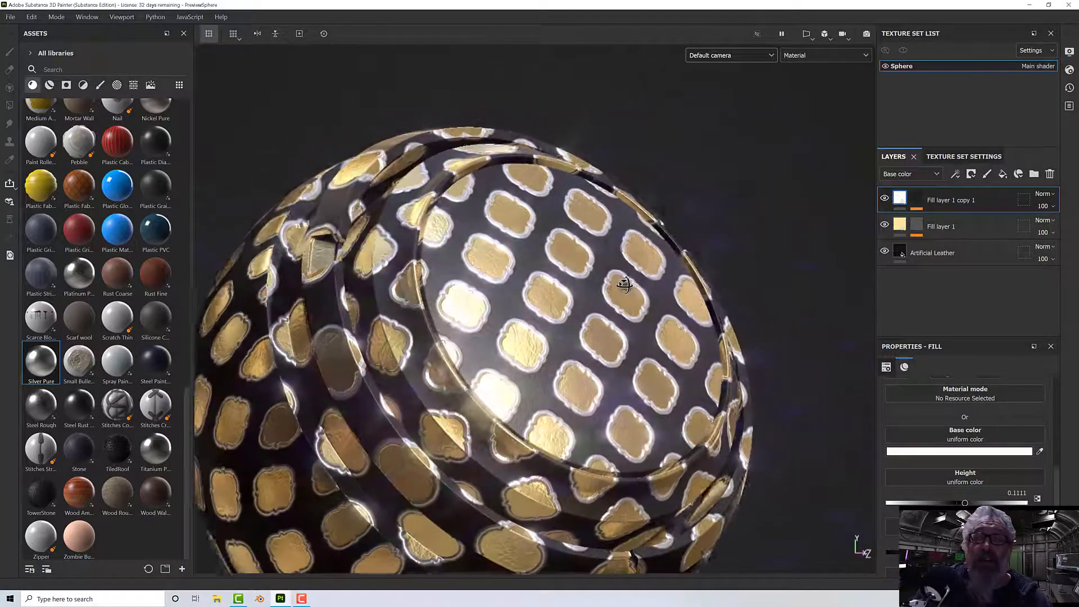
left_click(729, 55)
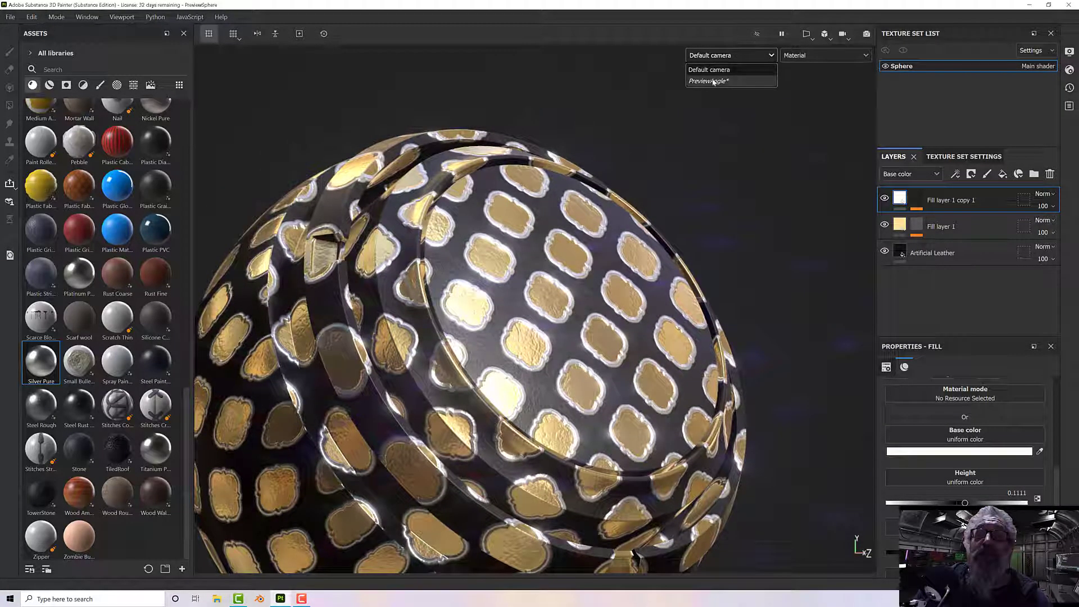
left_click(709, 81)
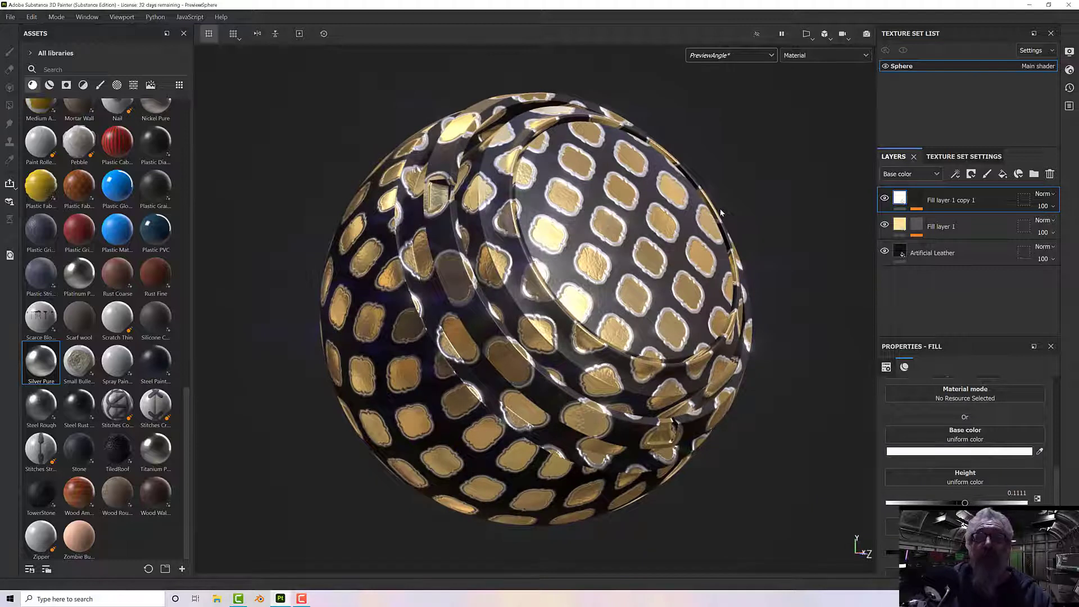